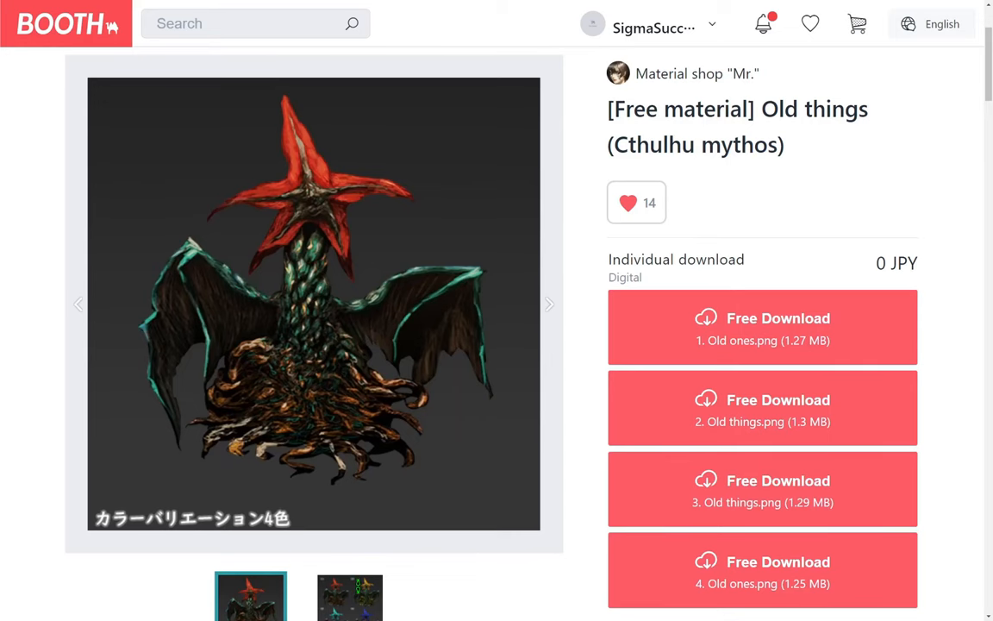
Browse the Old things colour variations and Shoggoth page, then enlarge the Male nurse 01 standing picture.
click(349, 595)
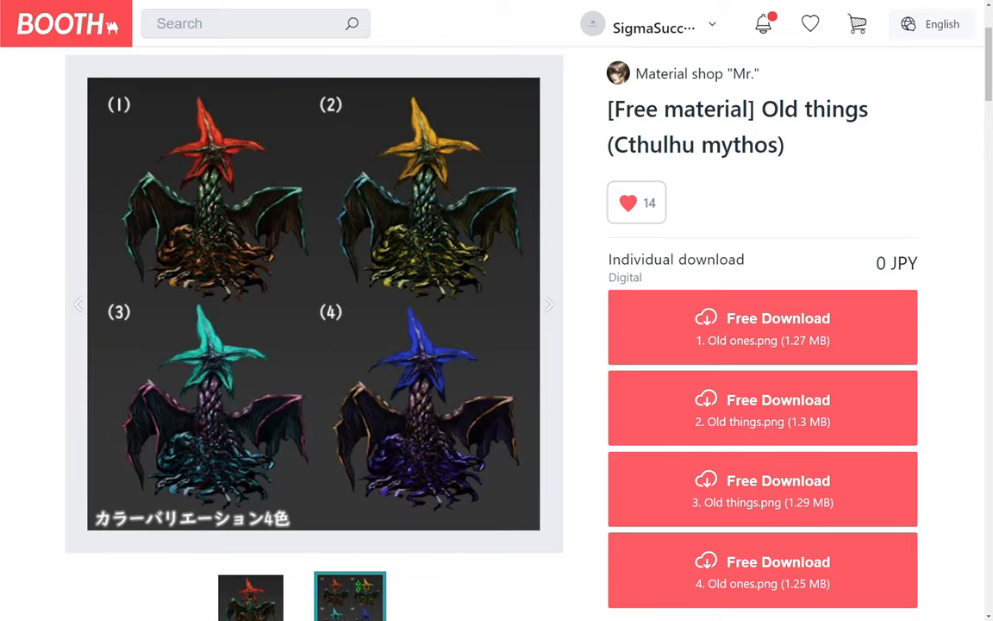
click(250, 597)
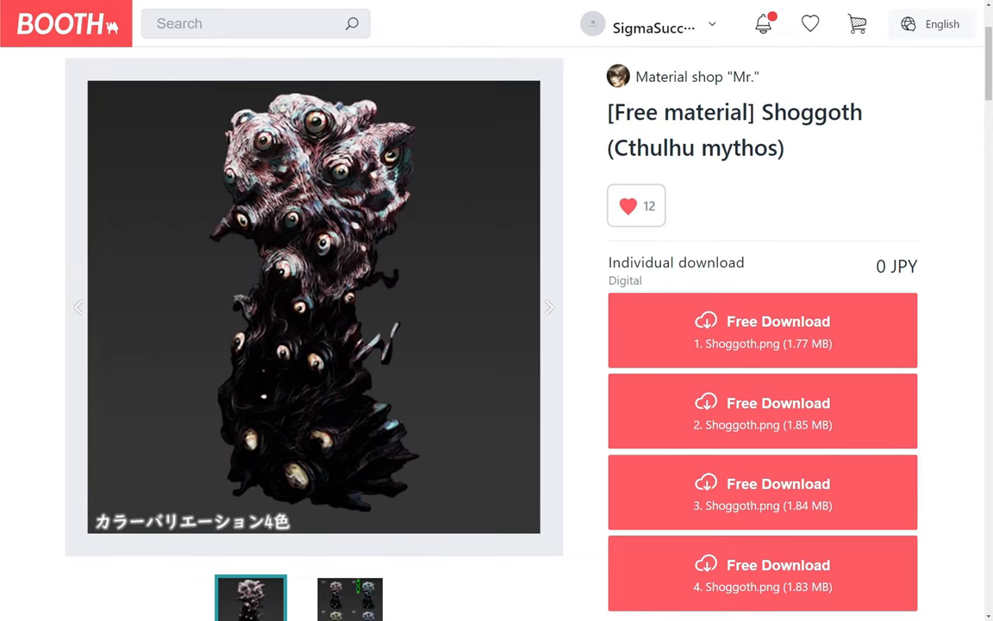
click(349, 598)
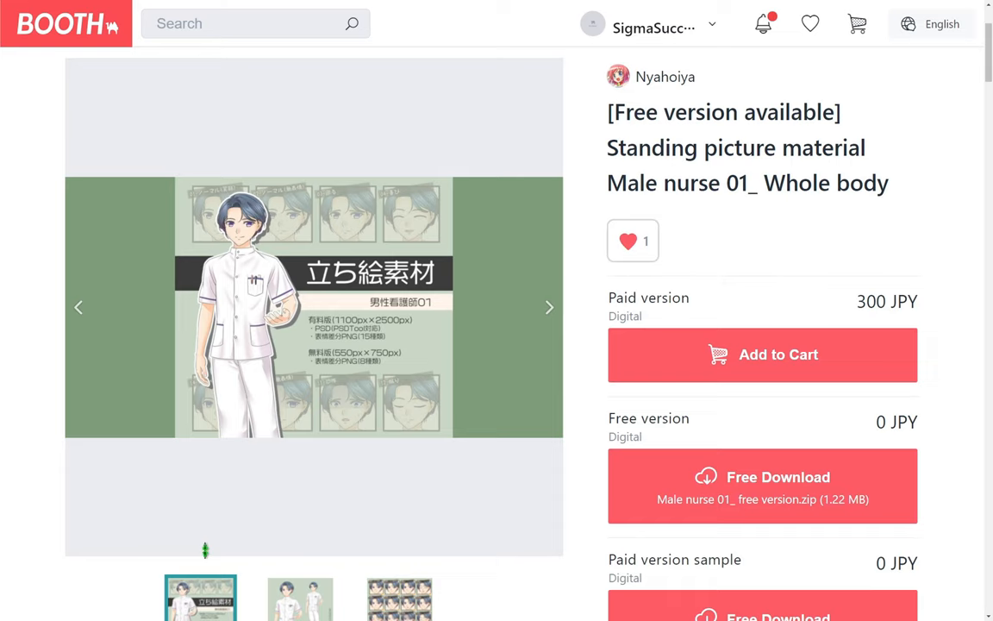
click(313, 307)
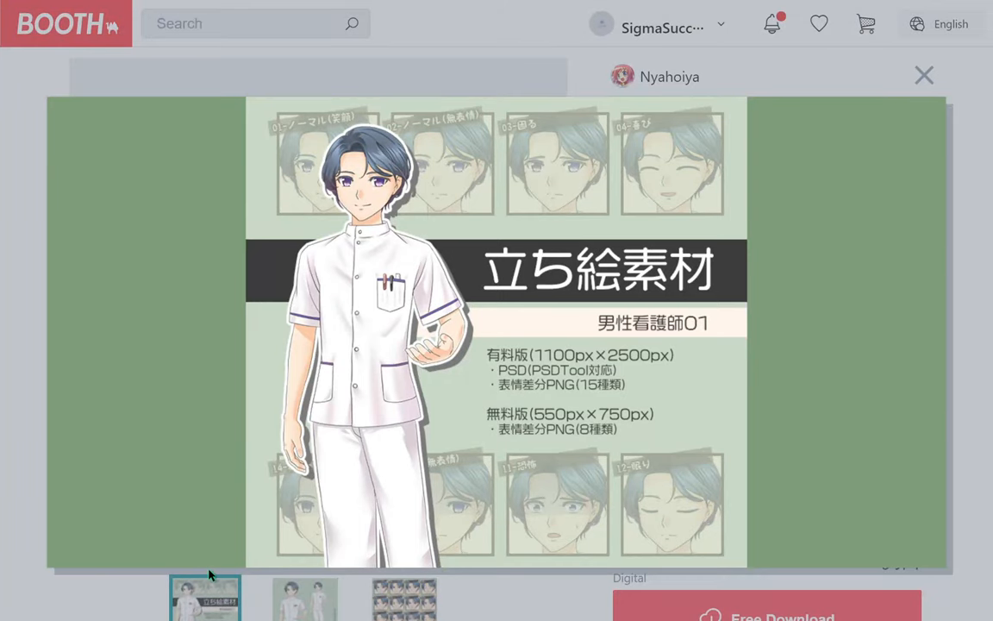
click(923, 75)
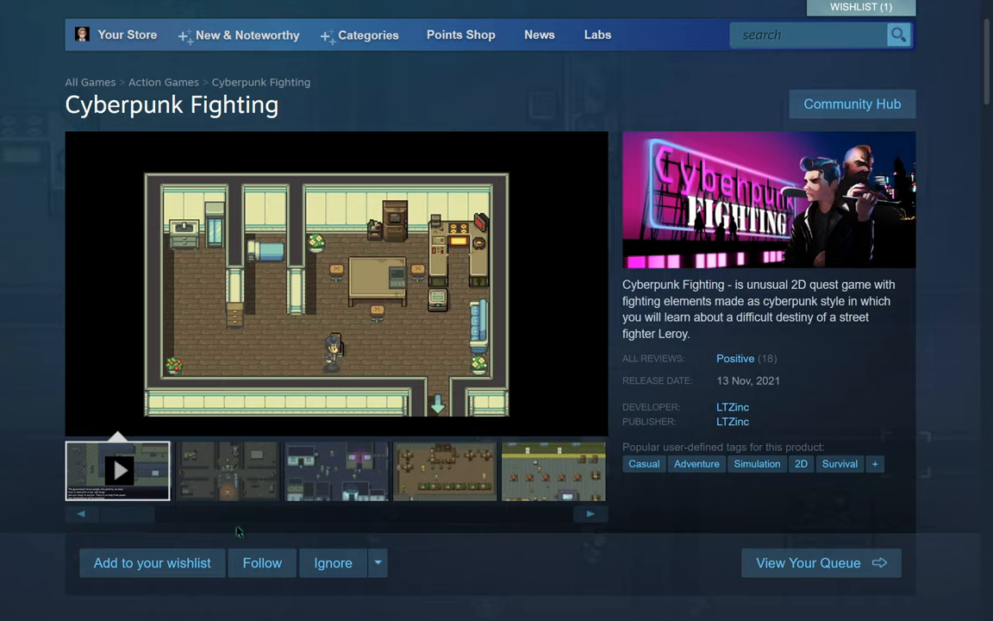
Flip through the Cyberpunk Fighting screenshots, then the Heroine Character Generator 3 sample images.
click(226, 470)
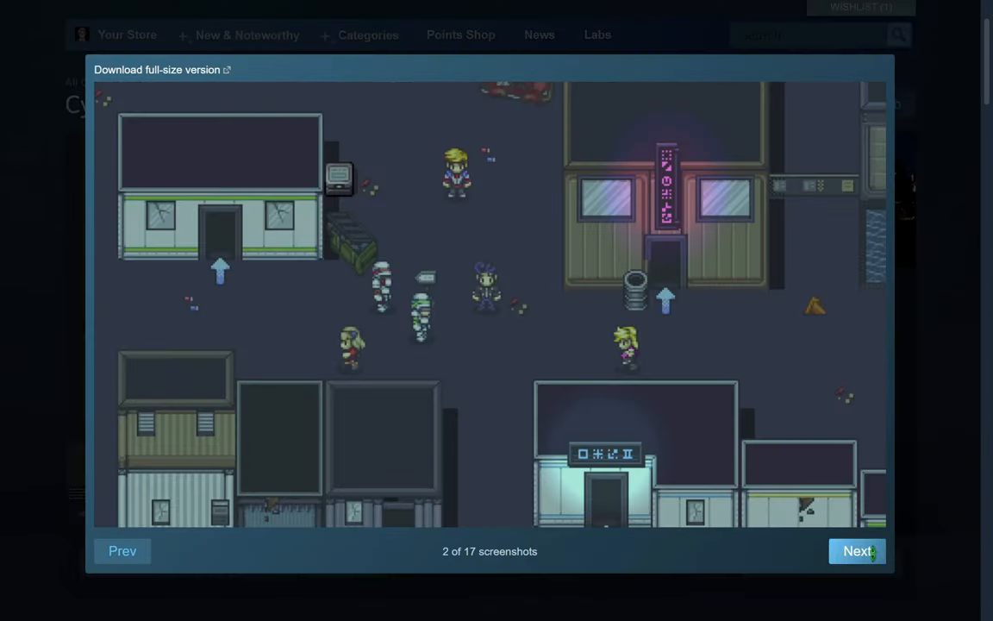
click(857, 551)
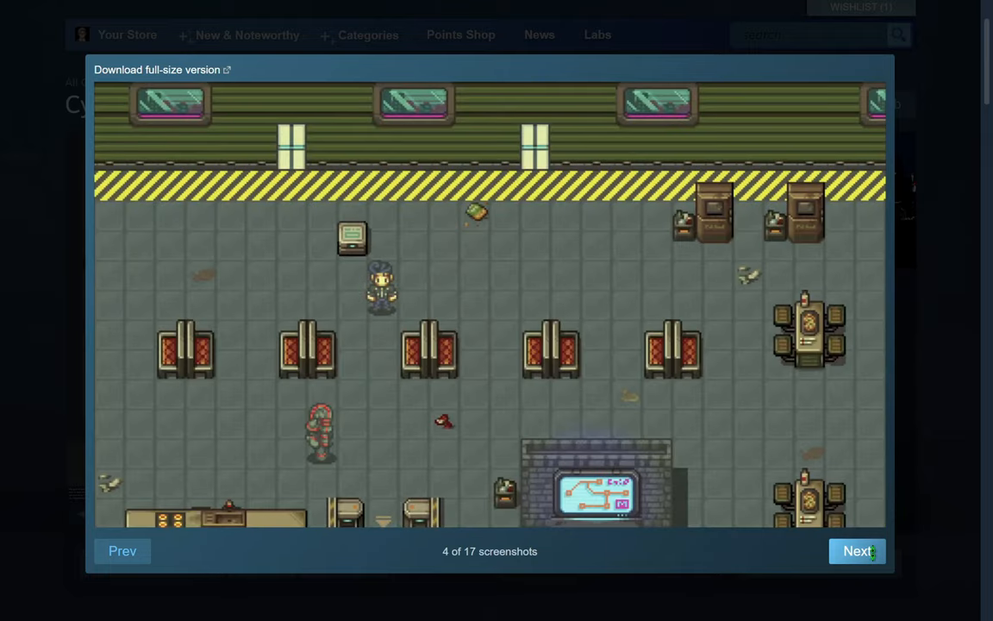
click(857, 551)
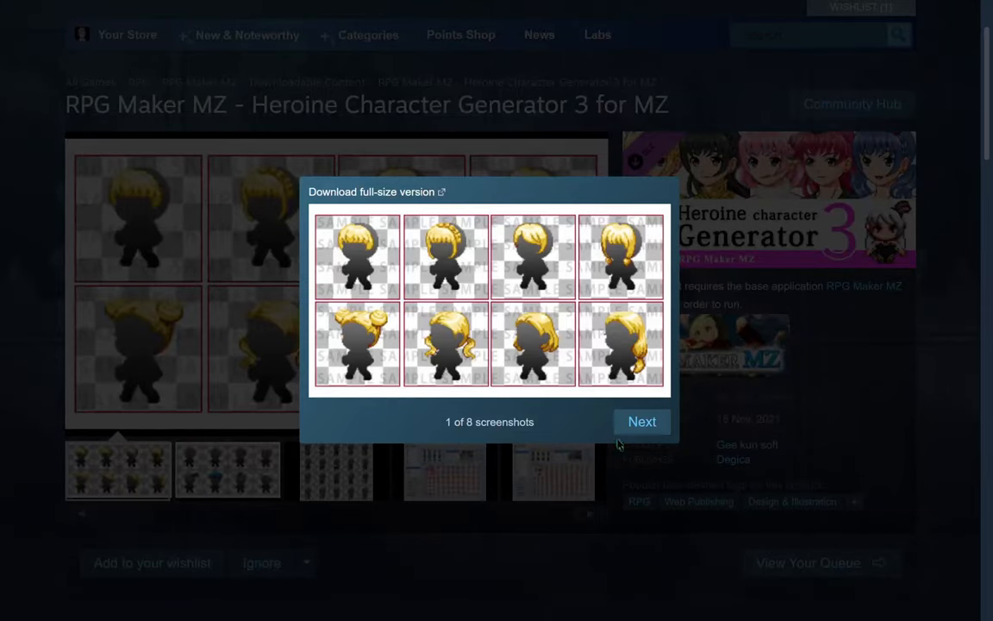
click(640, 422)
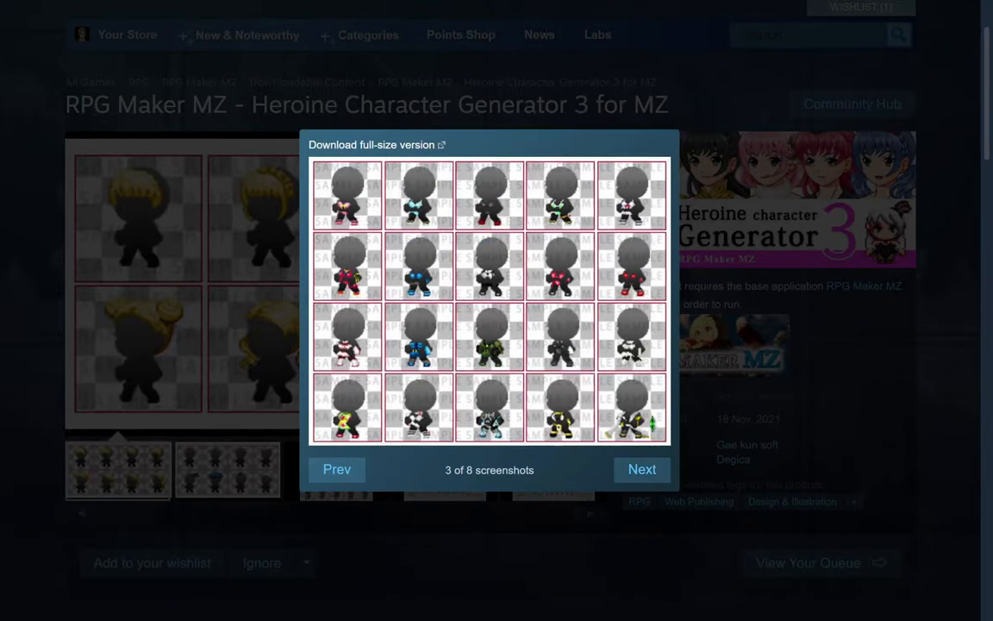
click(642, 469)
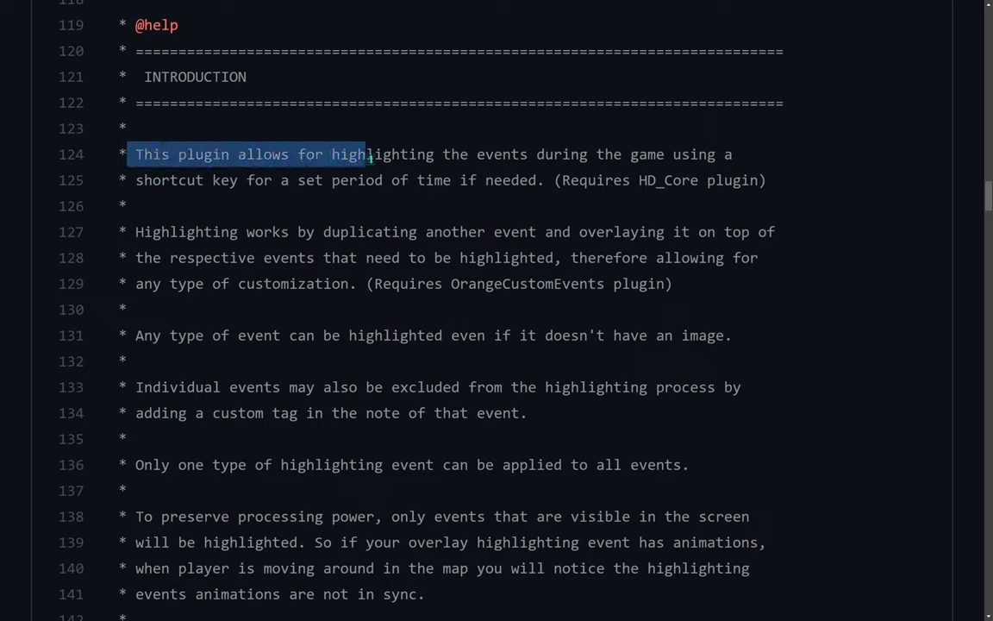
drag(366, 155, 543, 181)
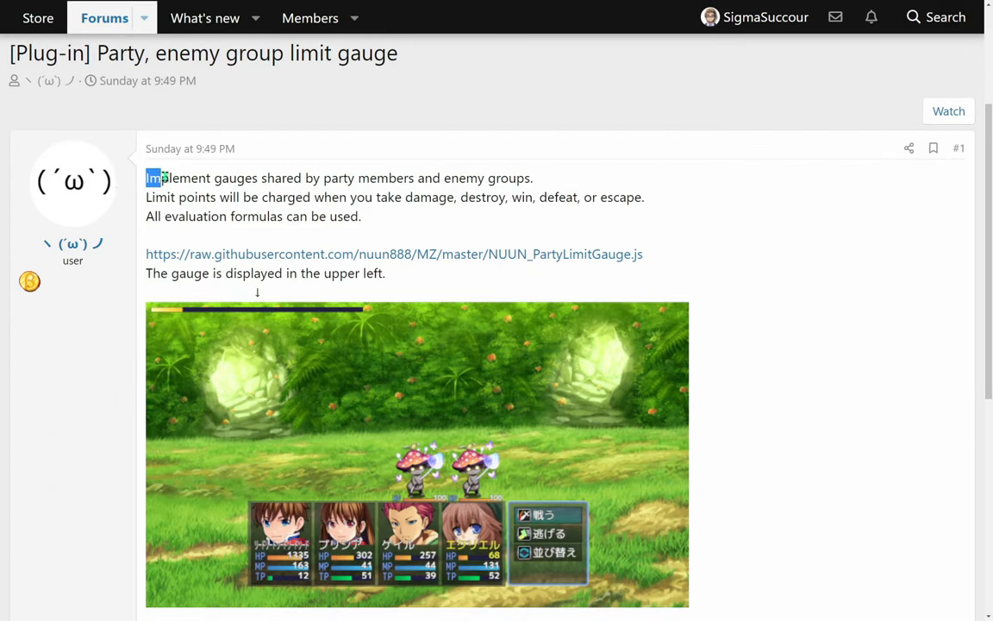
drag(146, 178, 528, 178)
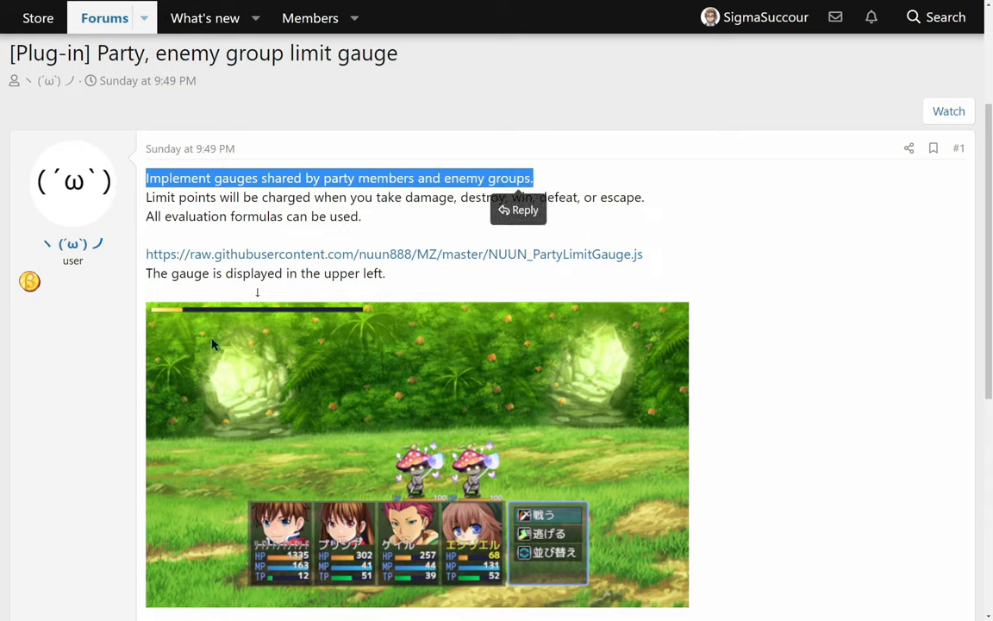
mouse_move(330, 316)
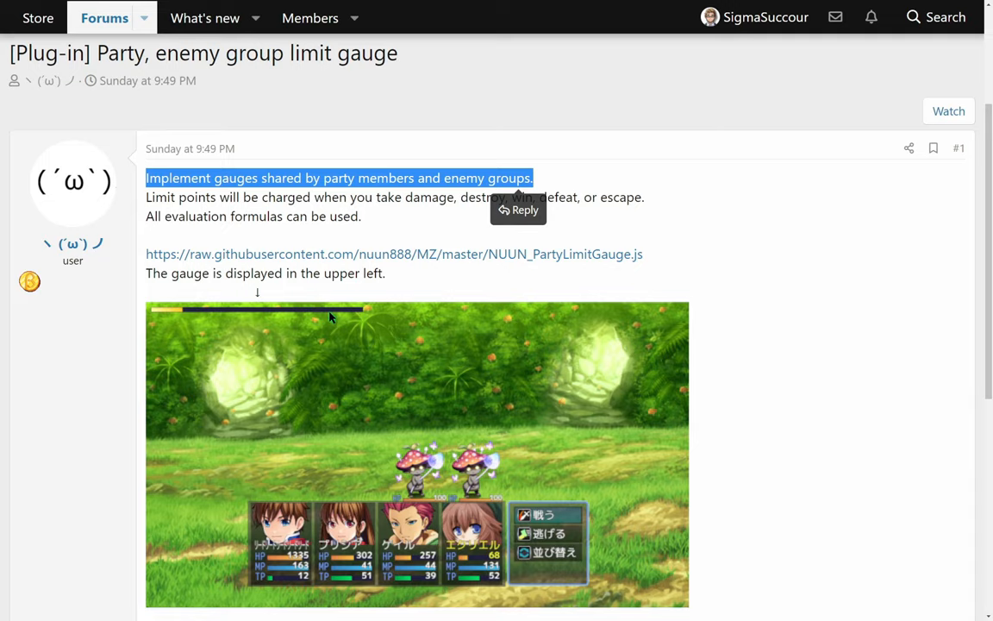
mouse_move(358, 328)
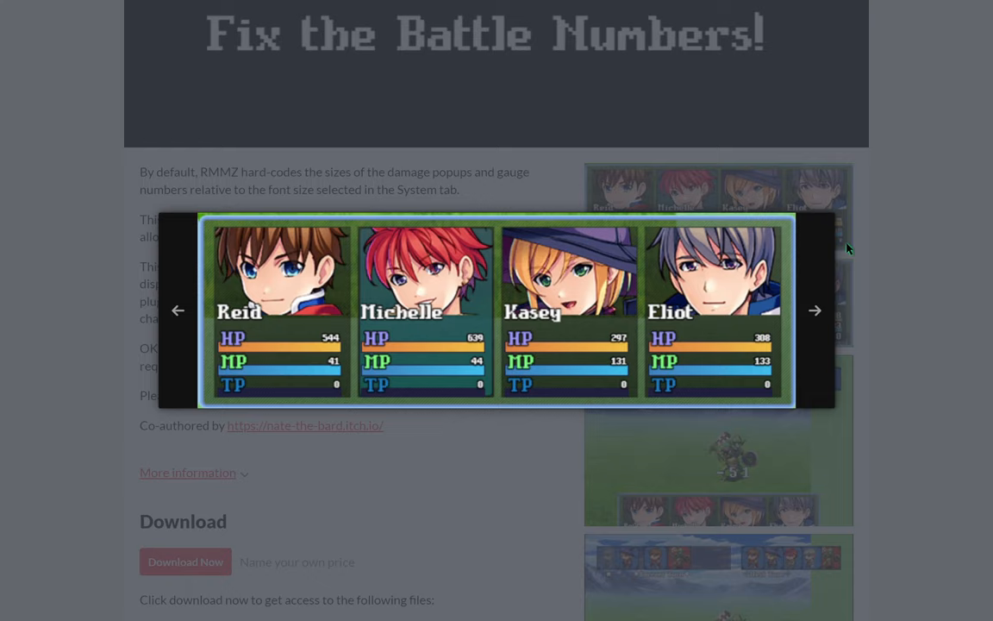
View the Dark Miko UI preview full size, then highlight the 45 dialogue lines sentence on the voice pack page.
click(815, 310)
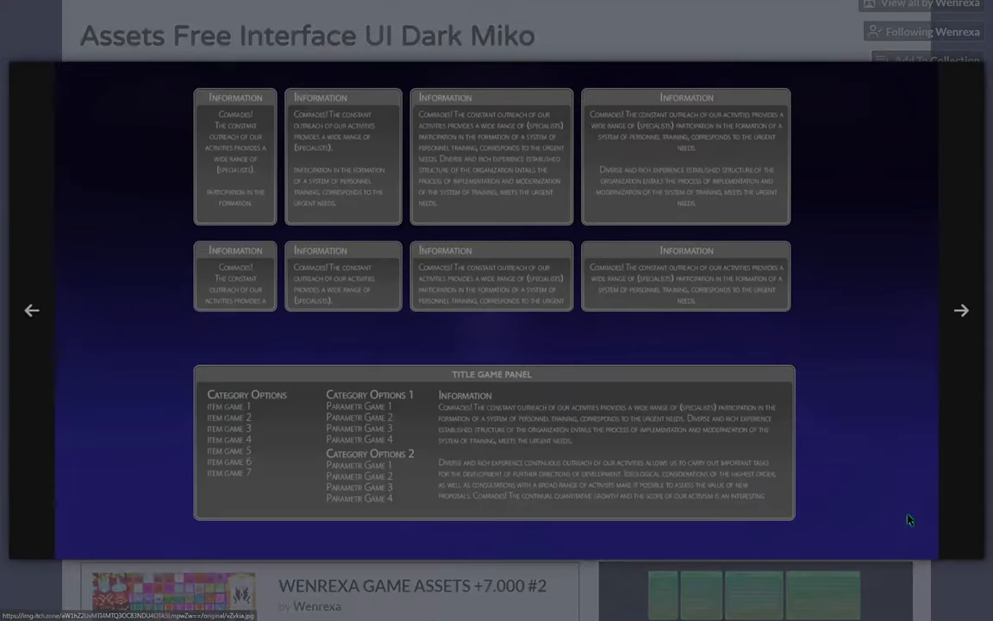
click(962, 310)
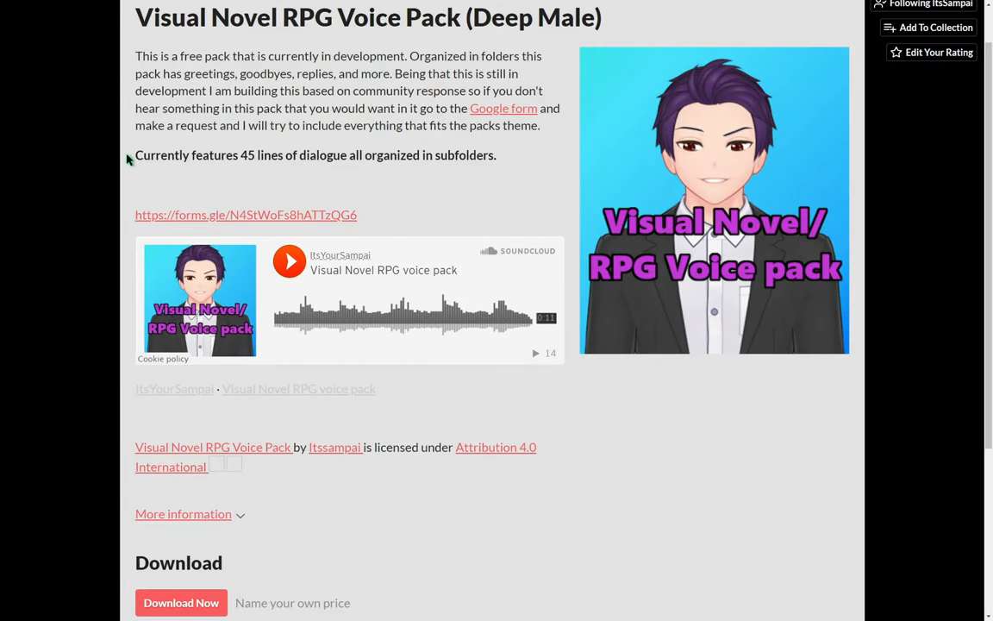
drag(134, 155, 470, 156)
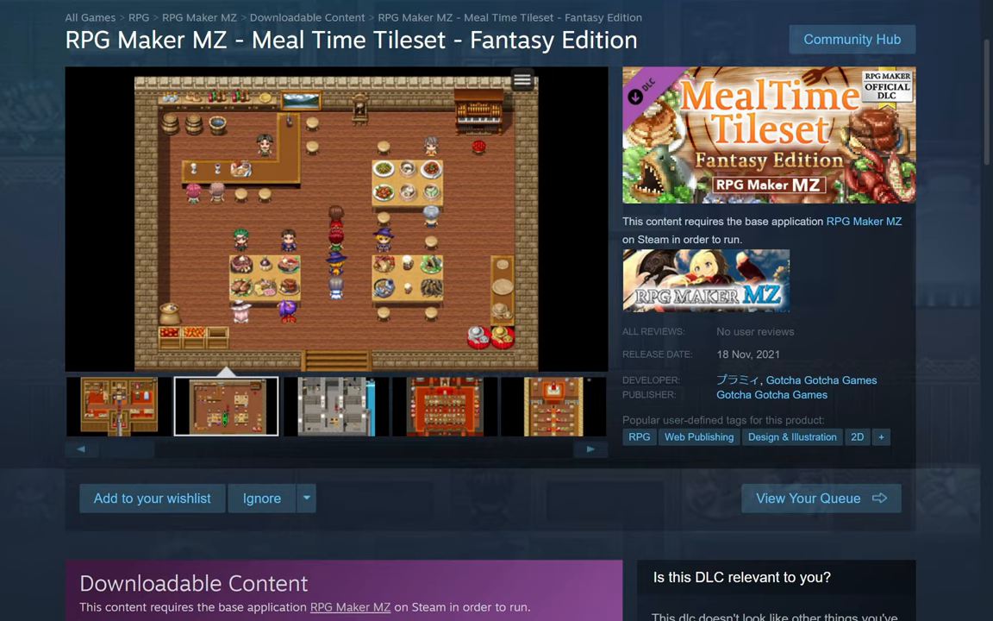
Enlarge a screenshot of the Meal Time Tileset - Fantasy Edition DLC.
click(444, 406)
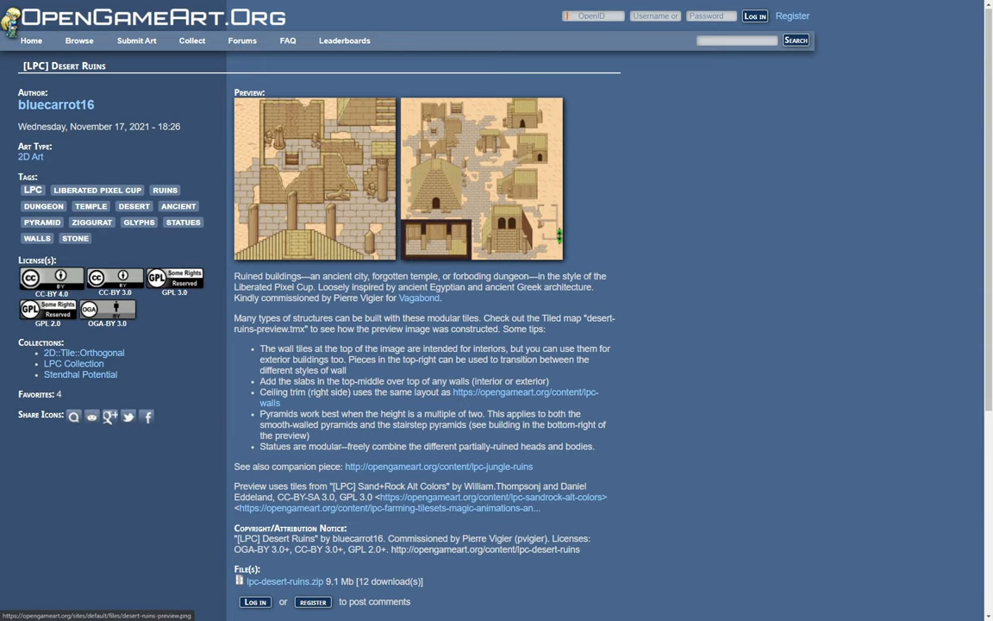
Enlarge the LPC Desert Ruins preview image in the lightbox and close it.
click(481, 178)
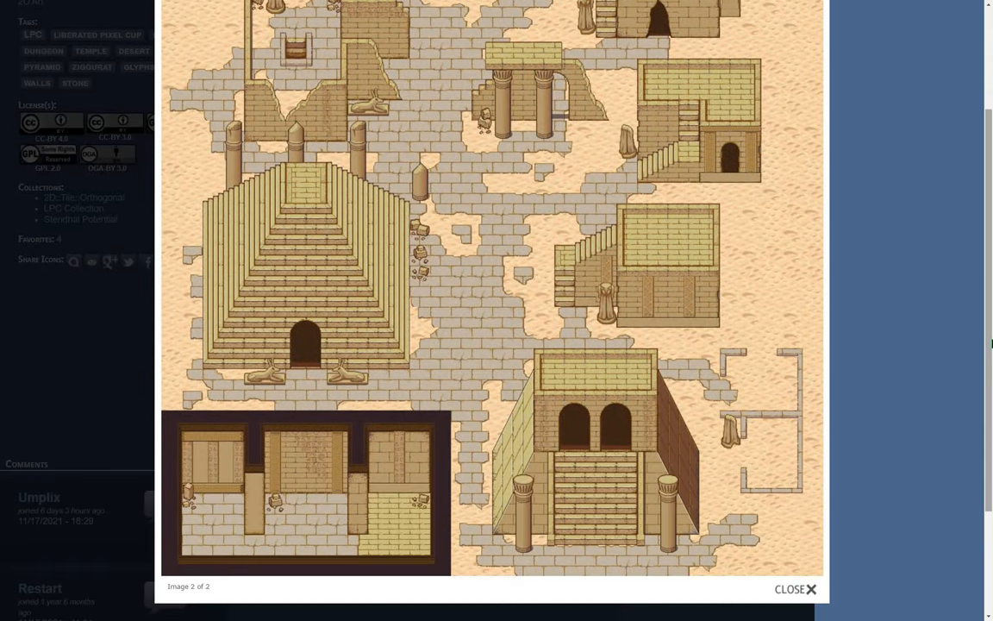
click(794, 589)
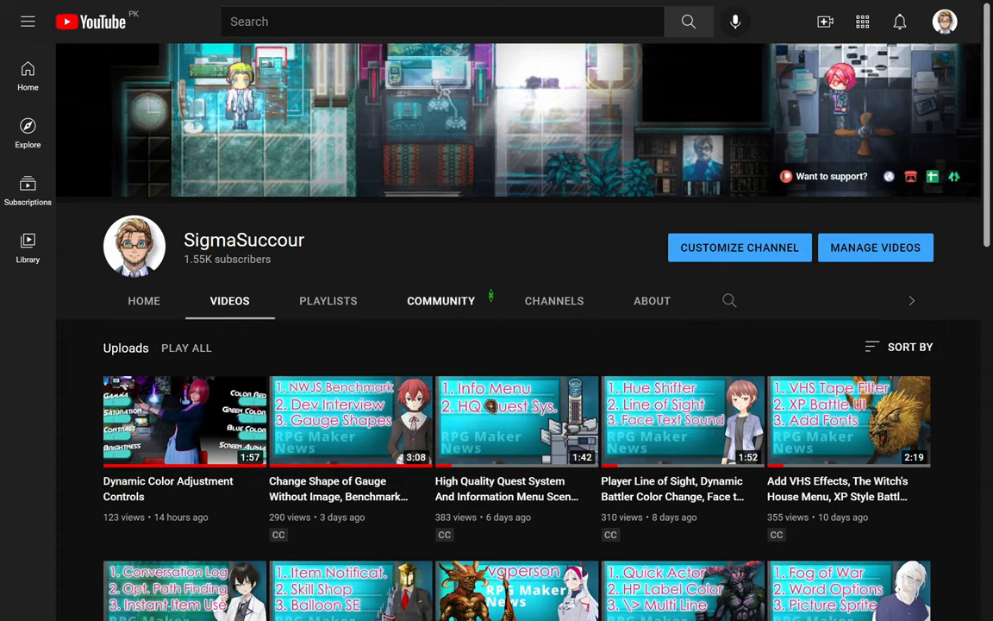
Switch to the channel's Community tab and reach the RPG Maker News for November 16th 2021 post.
click(441, 300)
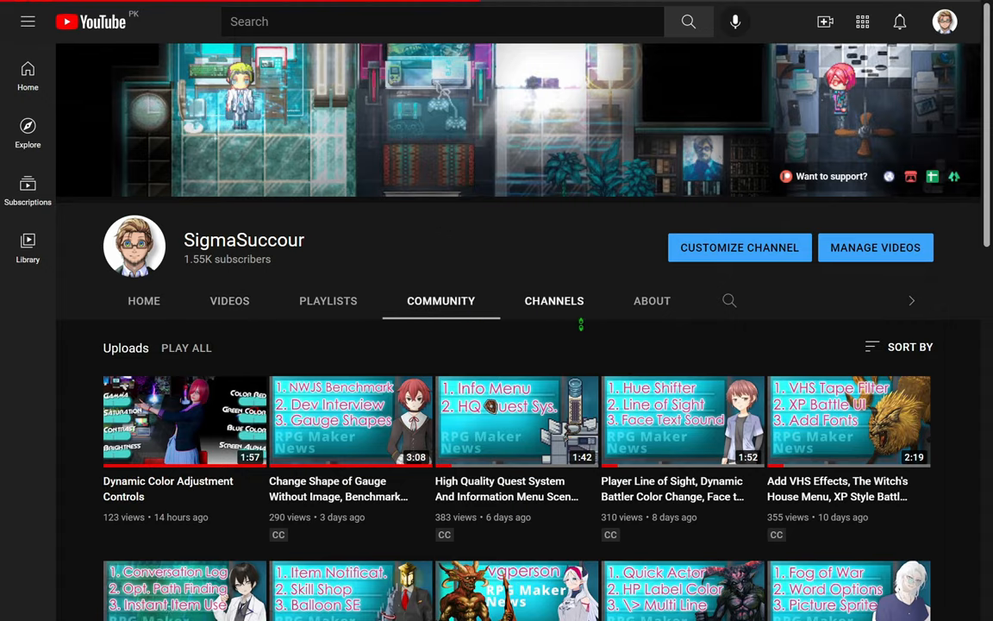
click(441, 300)
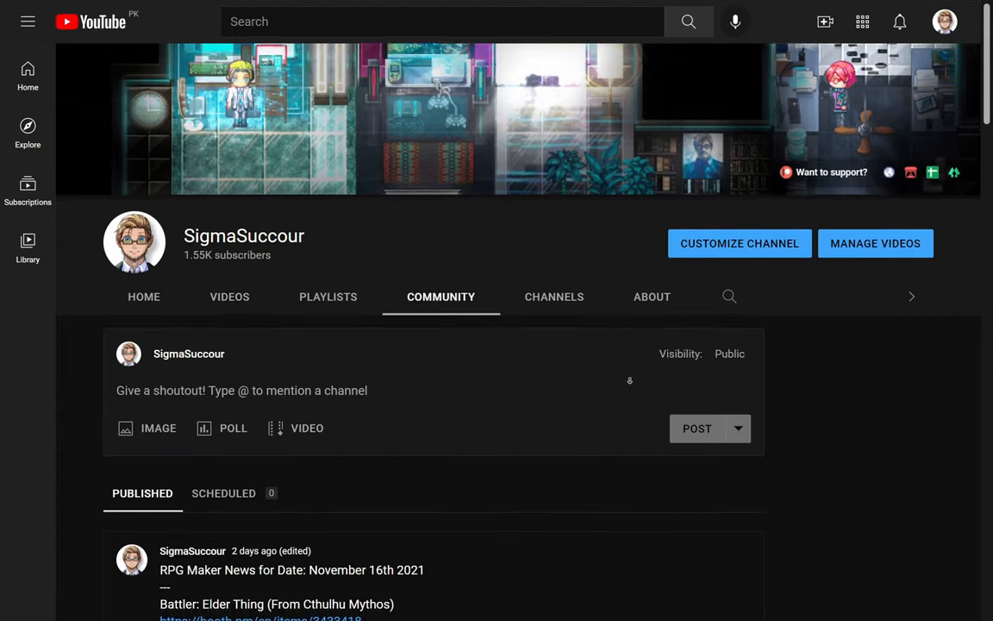
scroll(down, 3)
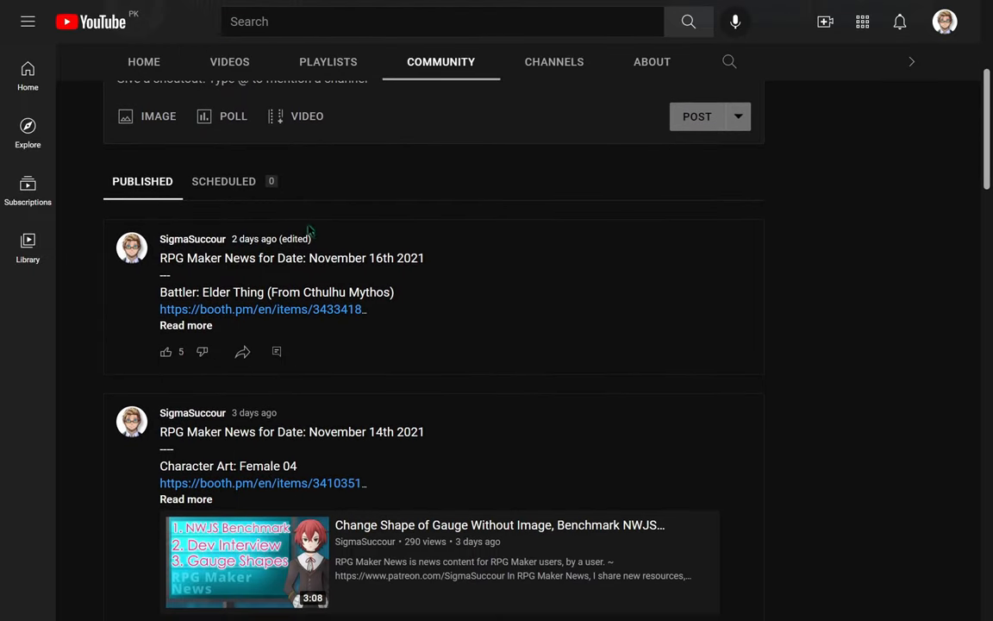
click(185, 325)
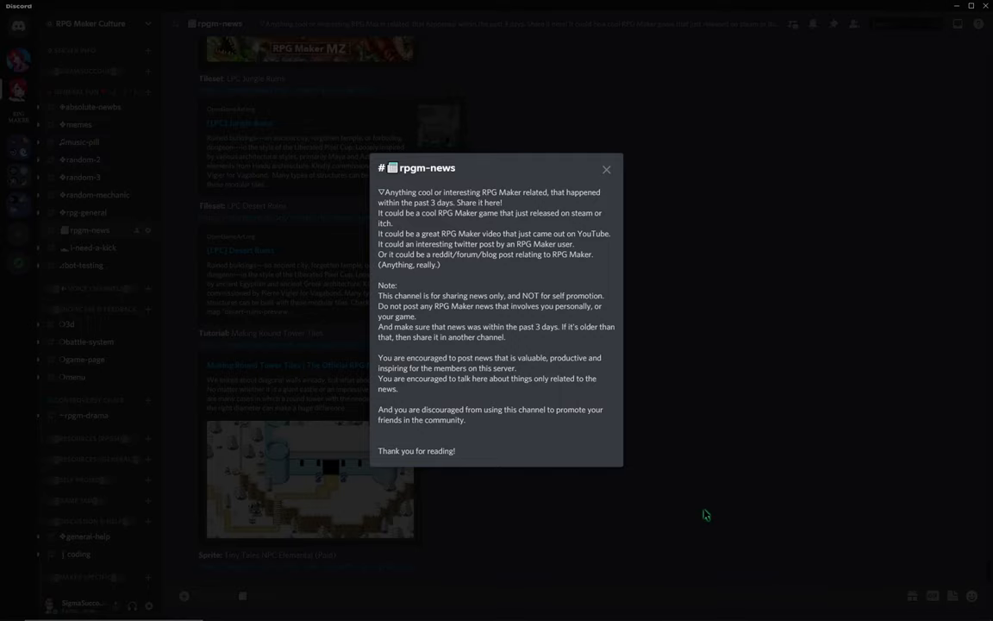
Close the rpgm-news channel topic popup and scroll to the Male Nurse 01 and Chinese-dress art links.
click(606, 169)
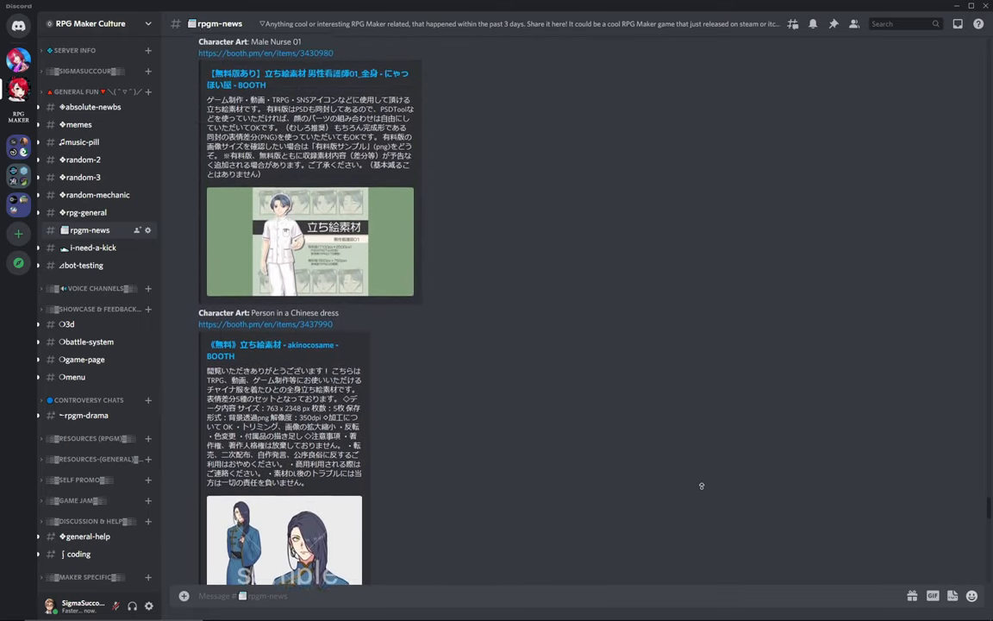
scroll(down, 3)
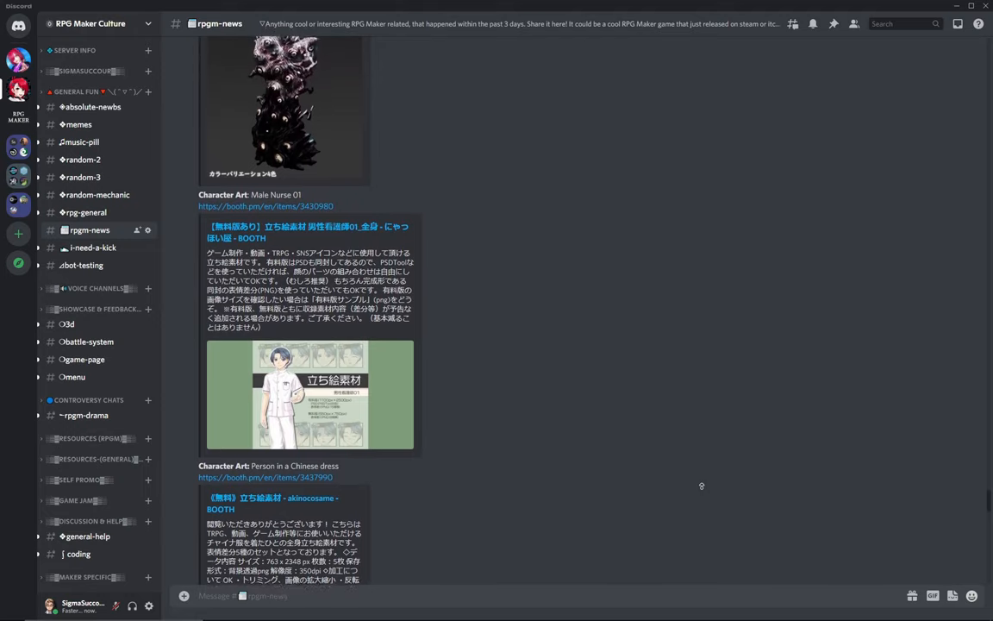